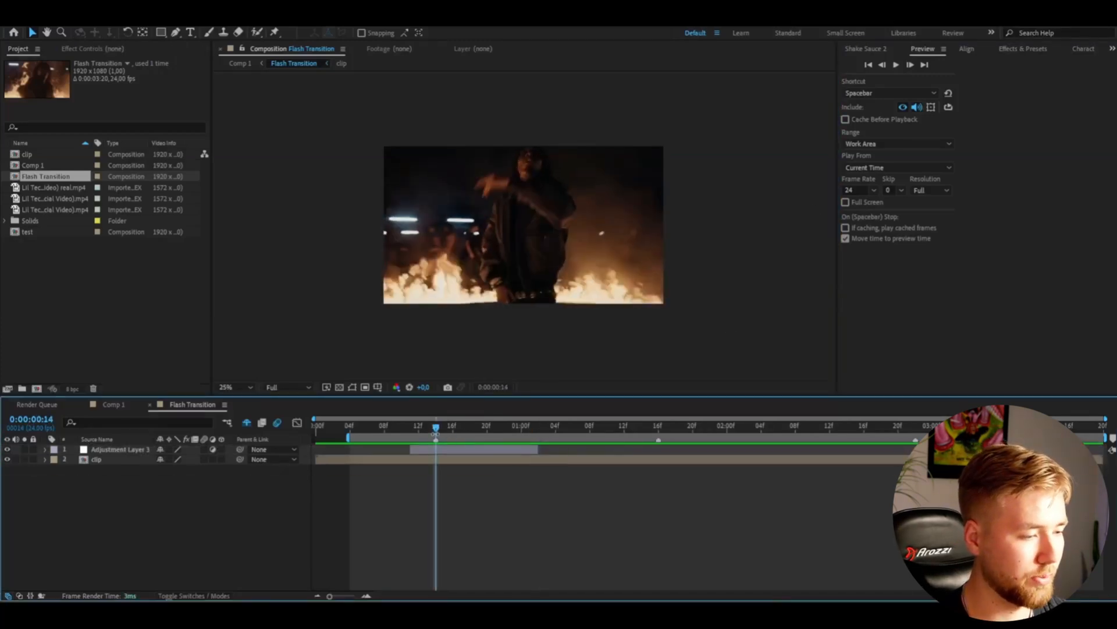
# Step: Name the adjustment layer Flash Transition and keyframe its Exposure effect at 10
pyautogui.click(120, 450)
pyautogui.write('Flash Transition')
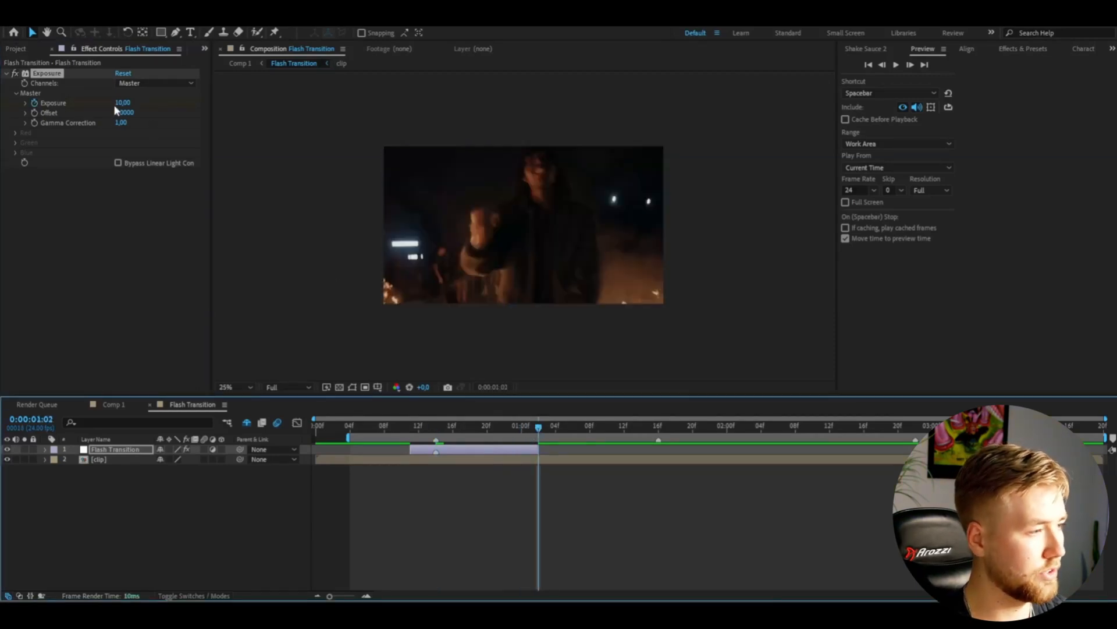
pyautogui.click(123, 102)
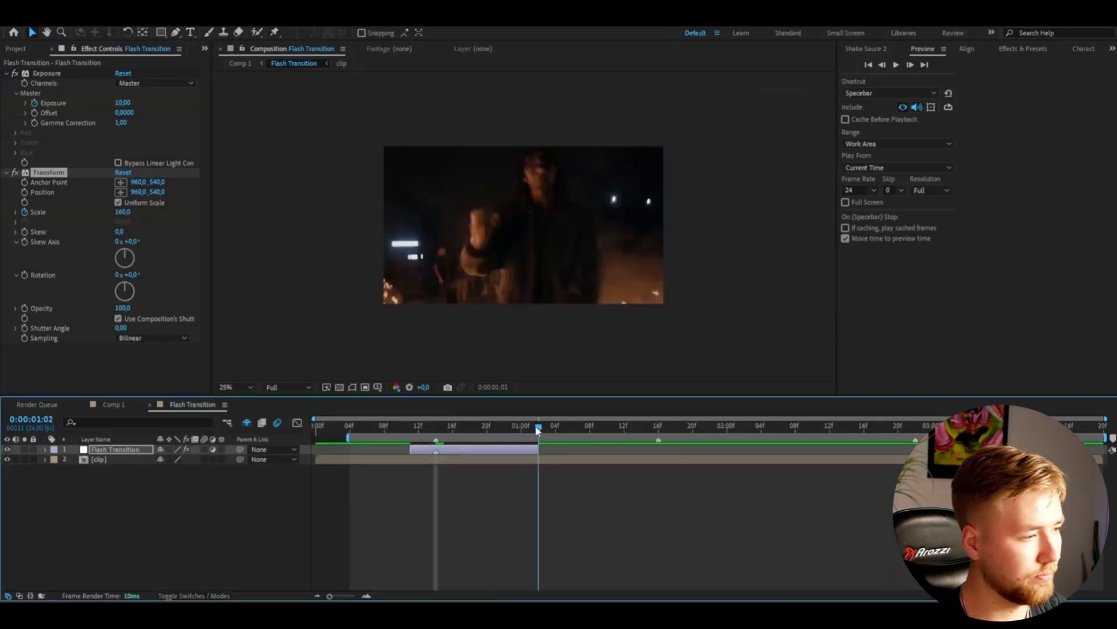
# Step: Keyframe the Transform Scale at the flash frames (60, 160, 100) for a punch-zoom
pyautogui.moveTo(538, 426); pyautogui.dragTo(434, 426)
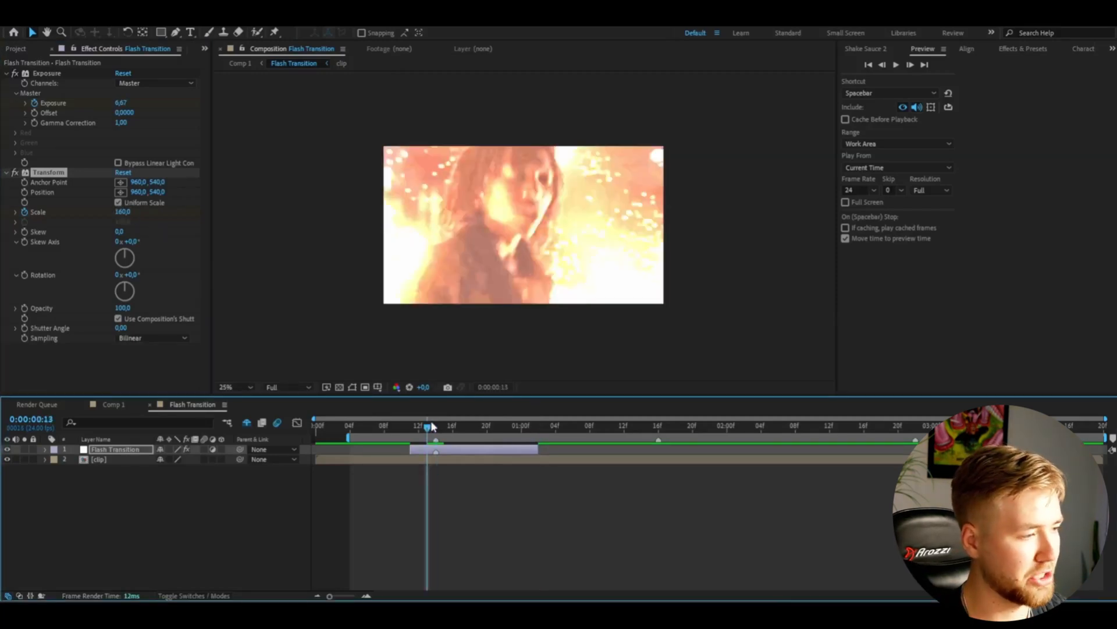
pyautogui.doubleClick(123, 211)
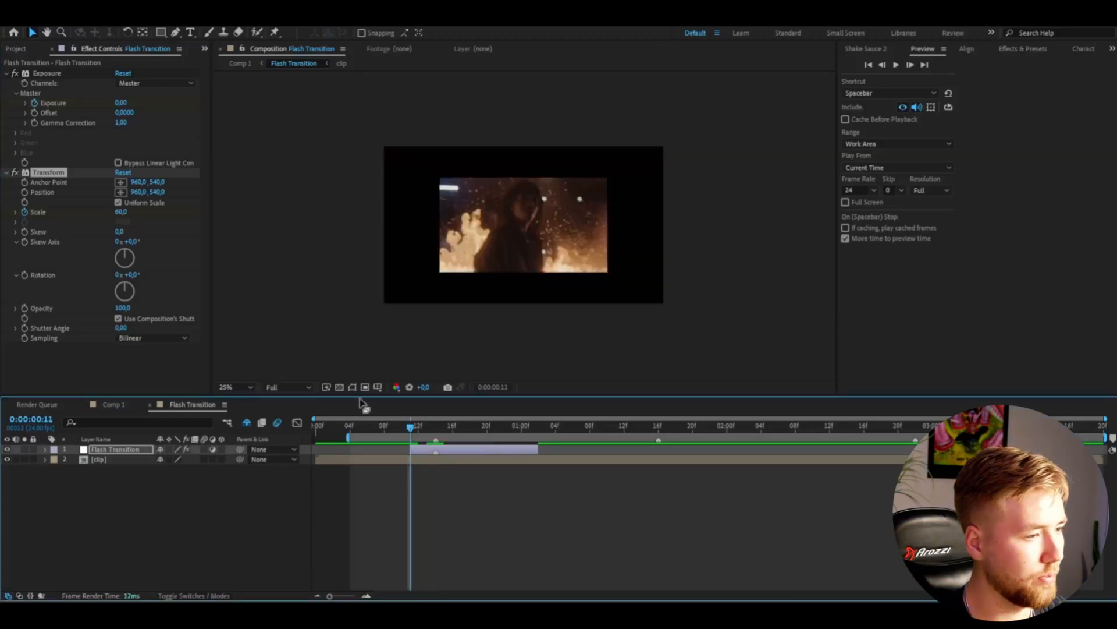
pyautogui.doubleClick(121, 212)
pyautogui.write('100')
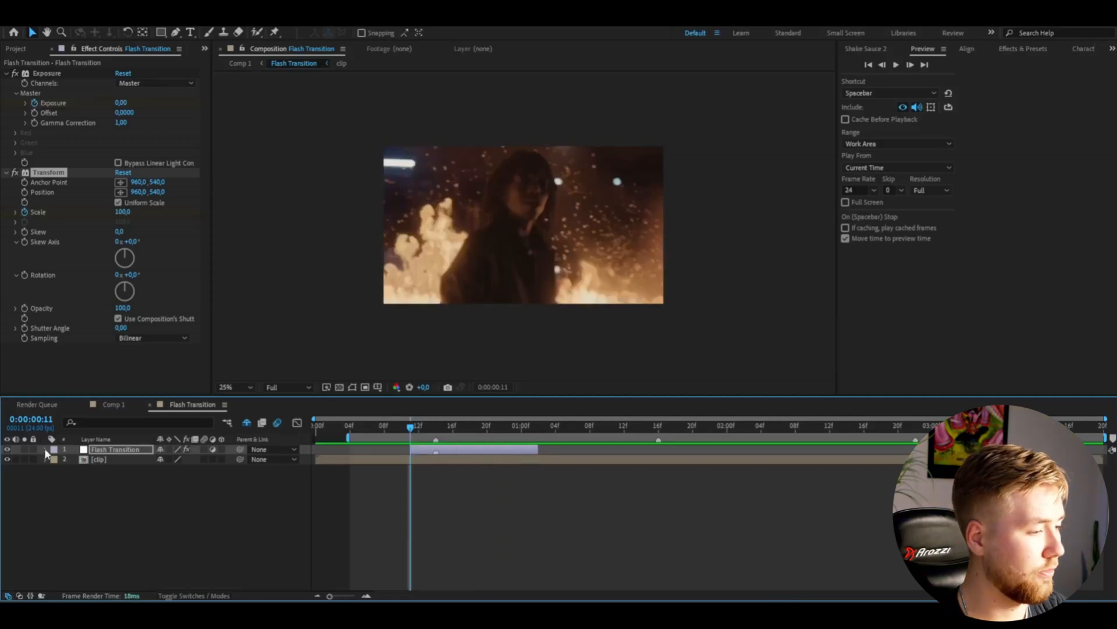
# Step: Reveal Flash Transition's Transform properties and show the Scale animation in the Graph Editor
pyautogui.click(46, 449)
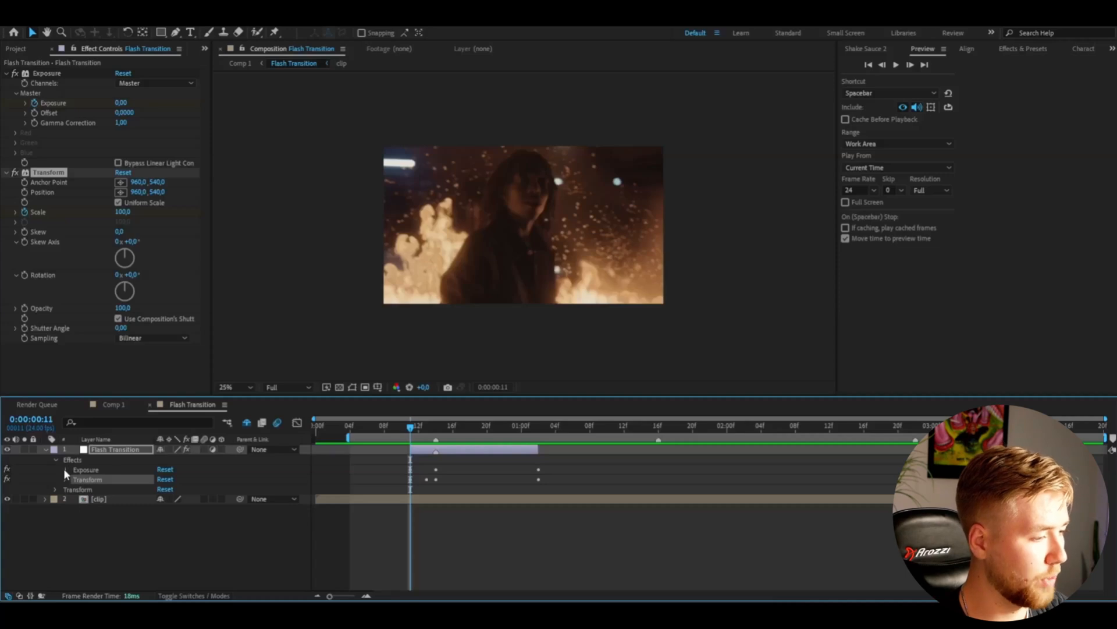
pyautogui.click(56, 469)
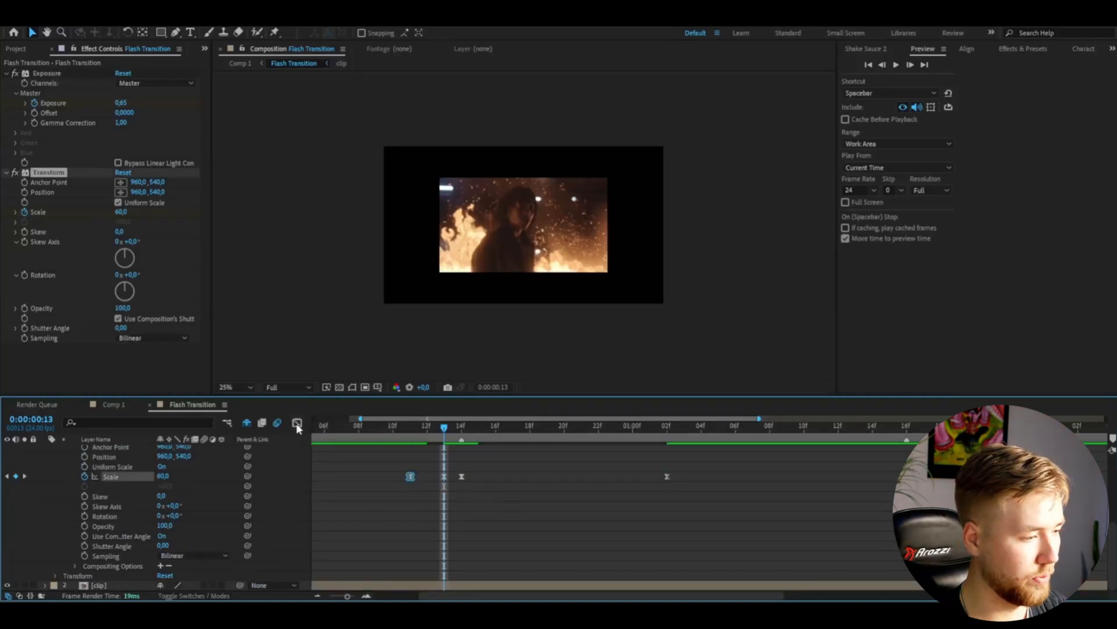
pyautogui.click(297, 422)
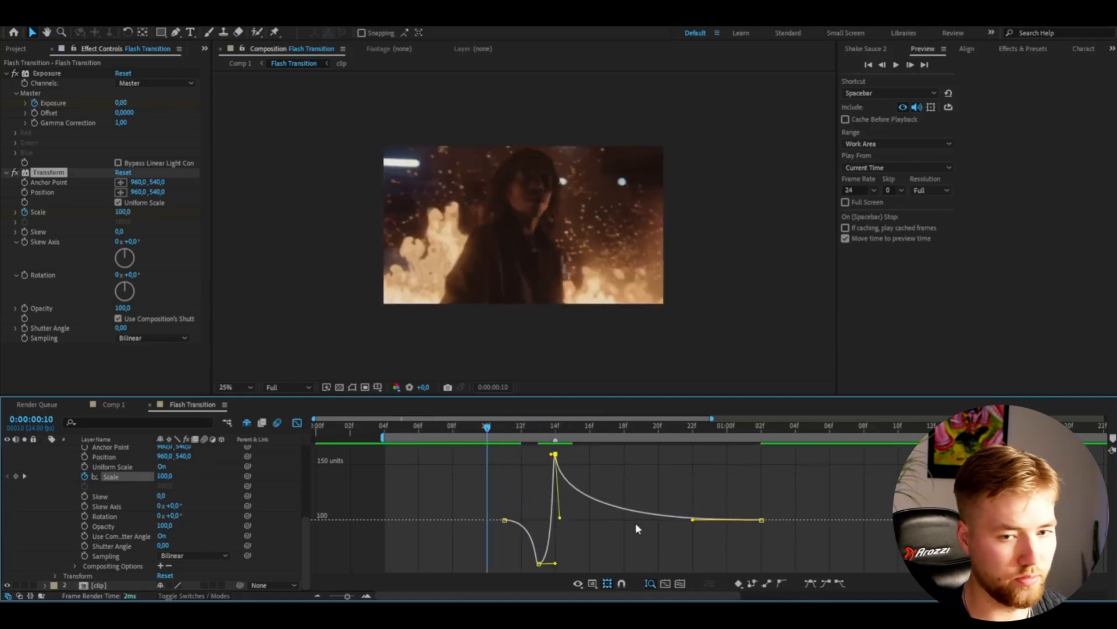
# Step: Shape the eased Scale curve to dip, spike near 150 and settle at 100, checking frames
pyautogui.click(418, 426)
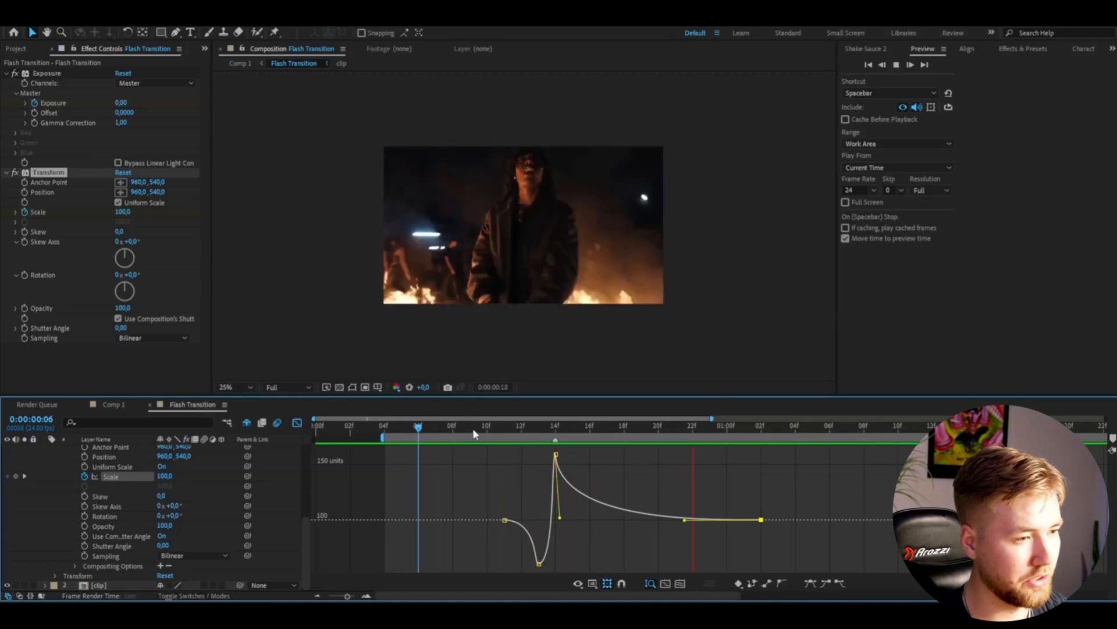
pyautogui.click(470, 424)
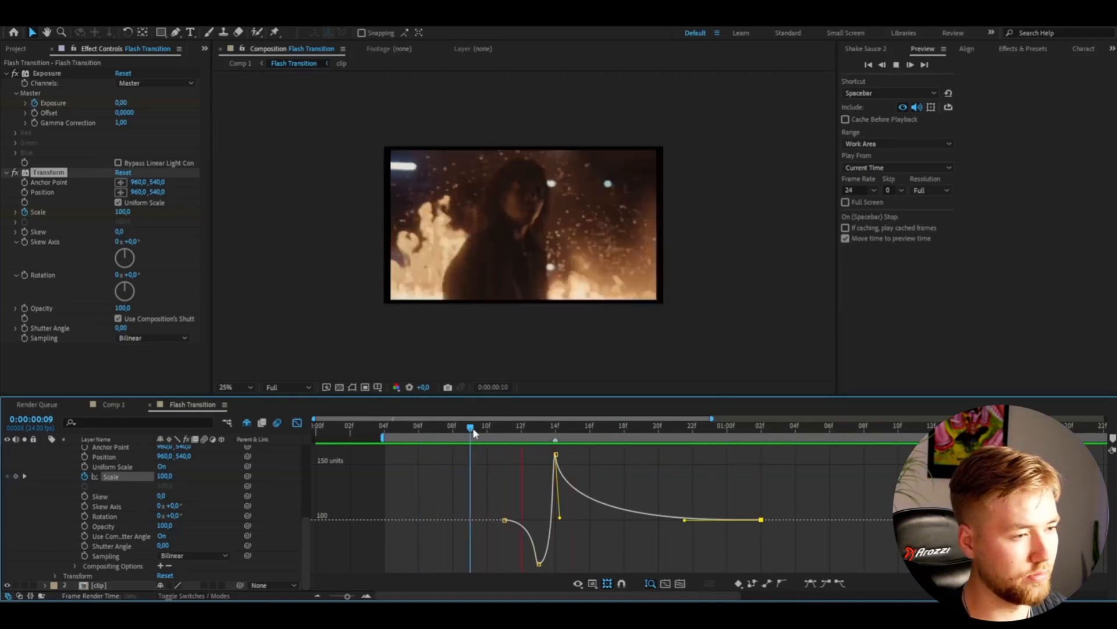
pyautogui.click(296, 421)
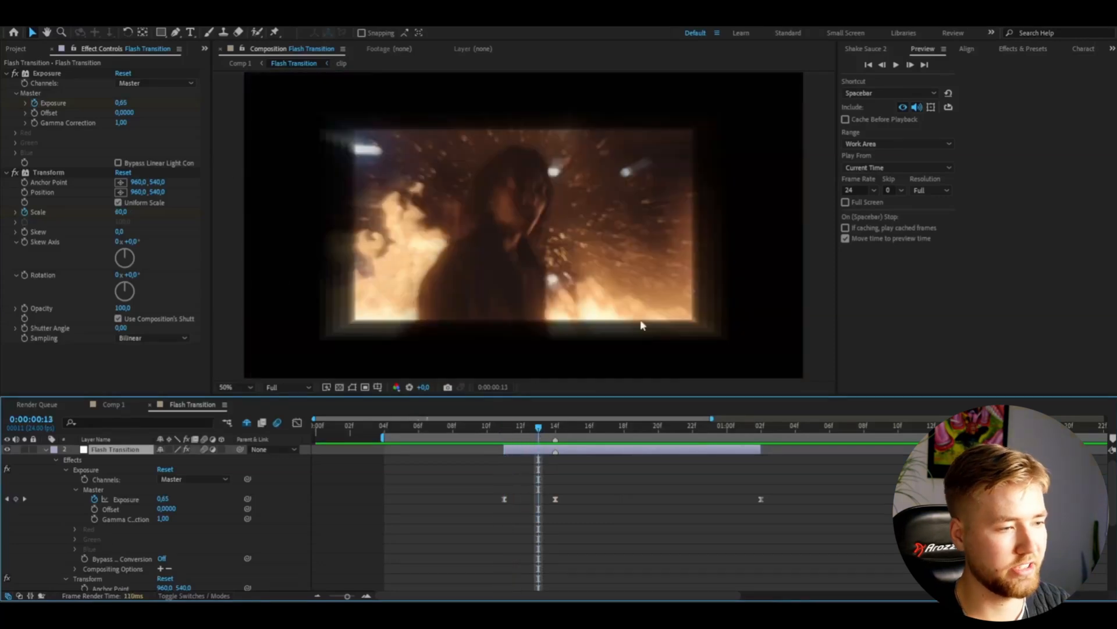
pyautogui.moveTo(519, 346)
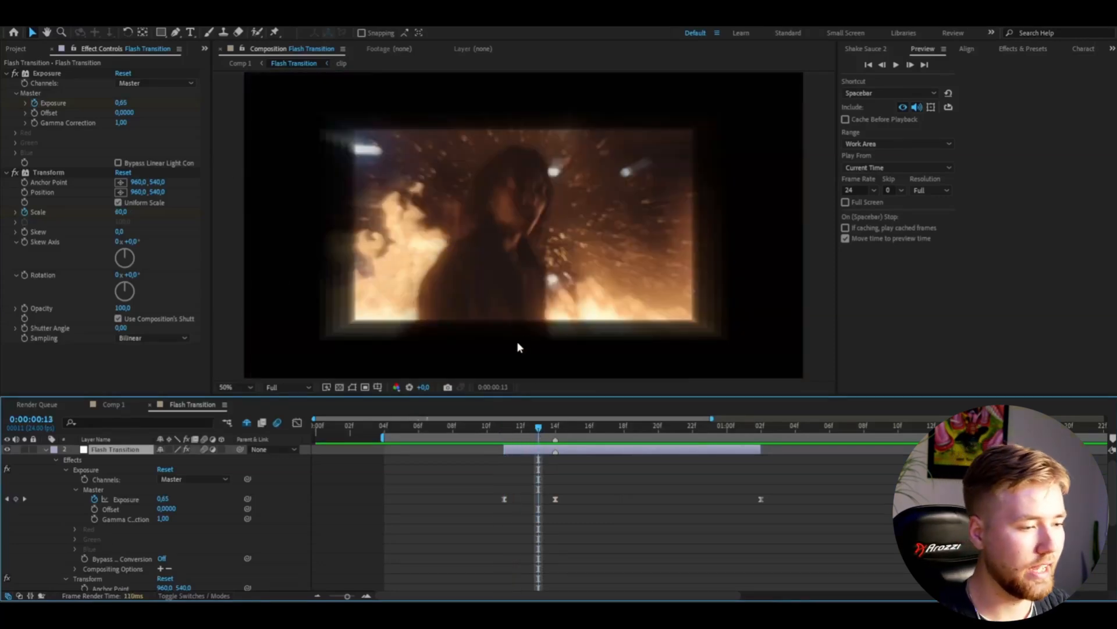
# Step: Apply Motion Tile with Output 300 and Mirror Edges, then scrub the transition to check the fill
pyautogui.write('motio')
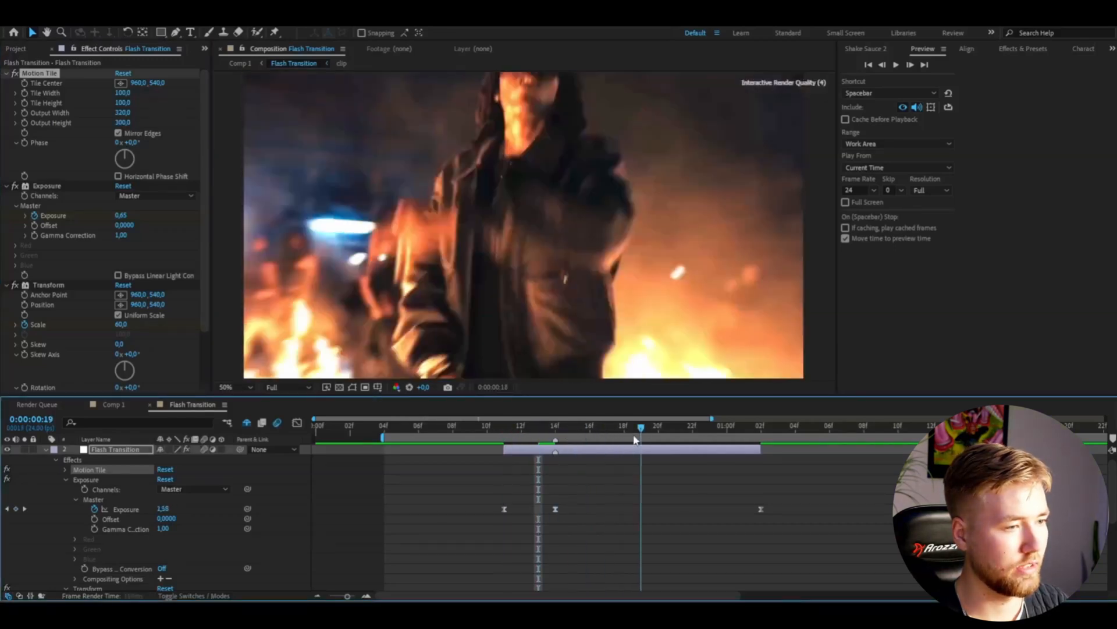
pyautogui.moveTo(640, 426); pyautogui.dragTo(470, 426)
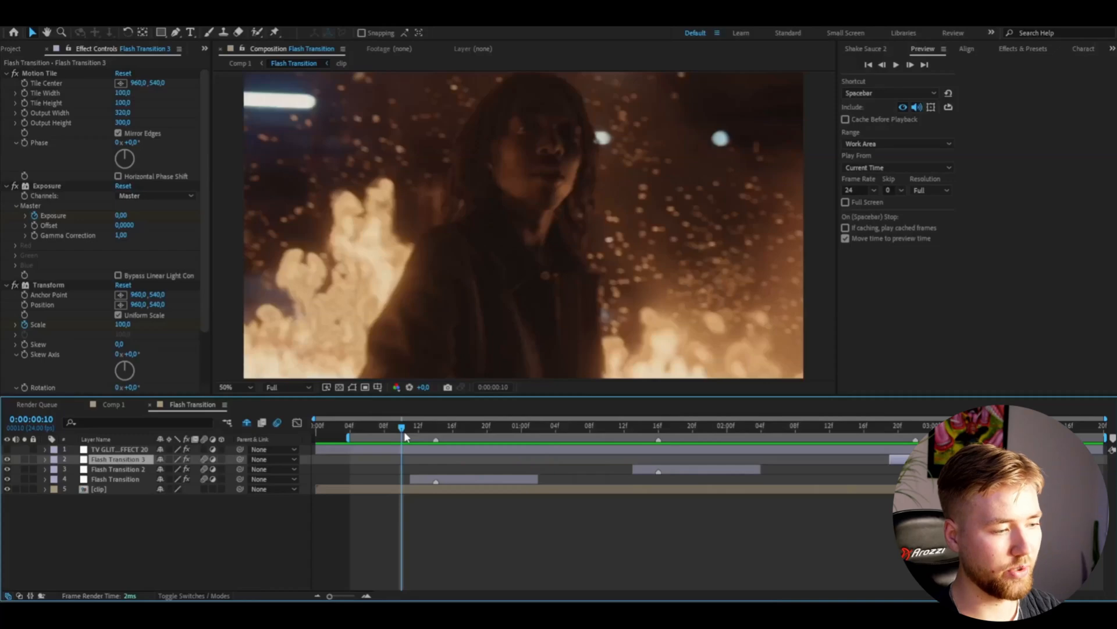
# Step: Place duplicated Flash Transition 2 and 3 at the later cuts, starting from the first transition point
pyautogui.click(866, 49)
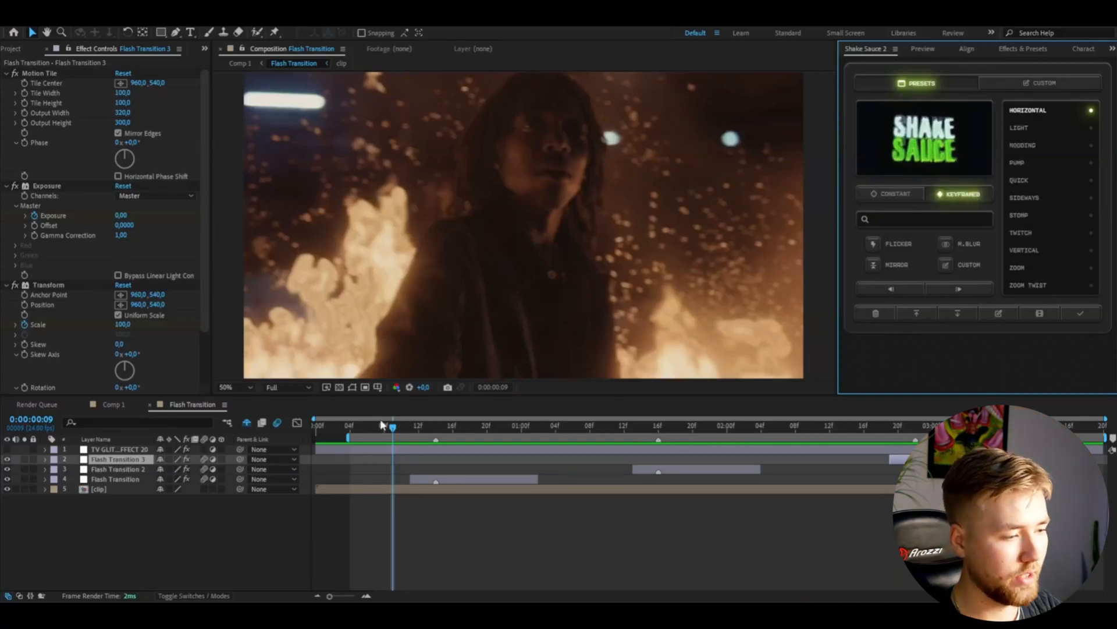
# Step: Add a keyframed Zoom shake at the first flash peak with Shake Sauce and preview it
pyautogui.click(436, 426)
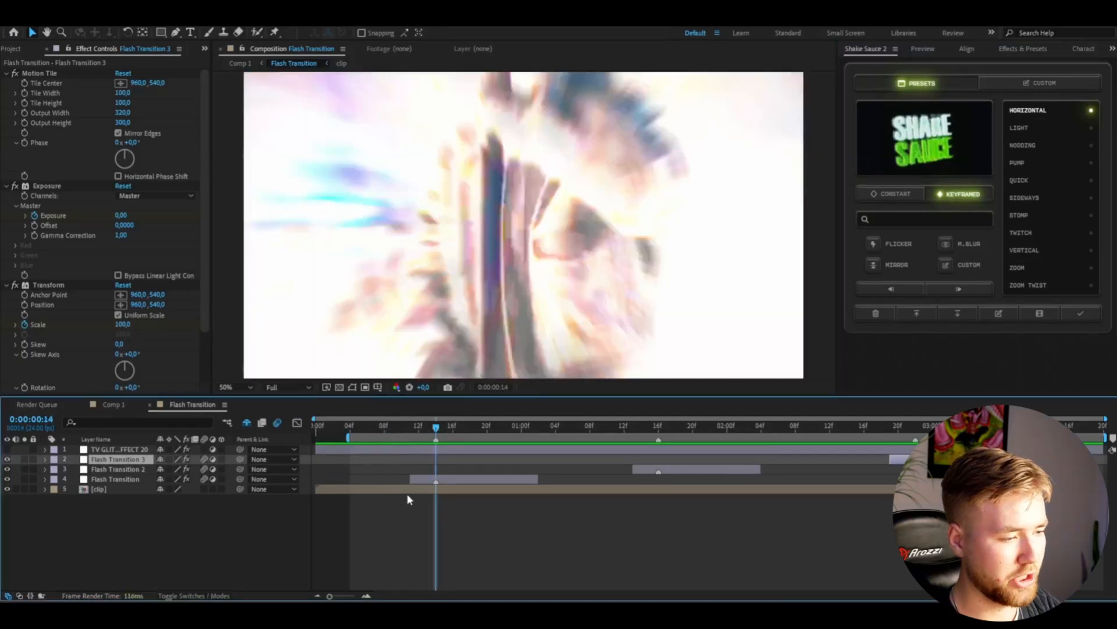
pyautogui.click(100, 489)
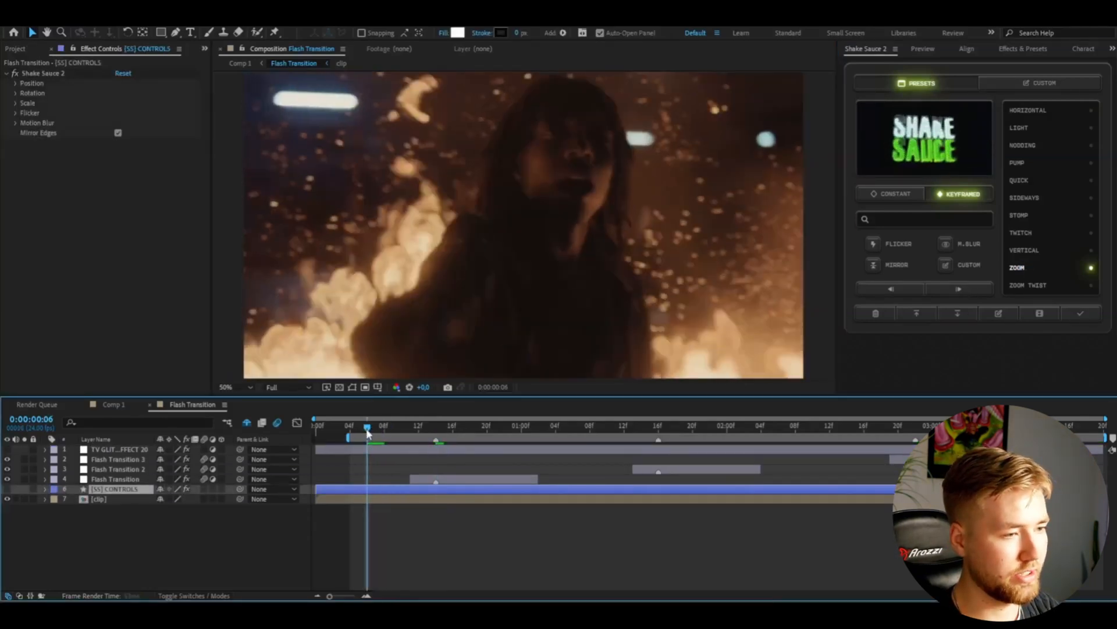
pyautogui.moveTo(349, 426); pyautogui.dragTo(504, 426)
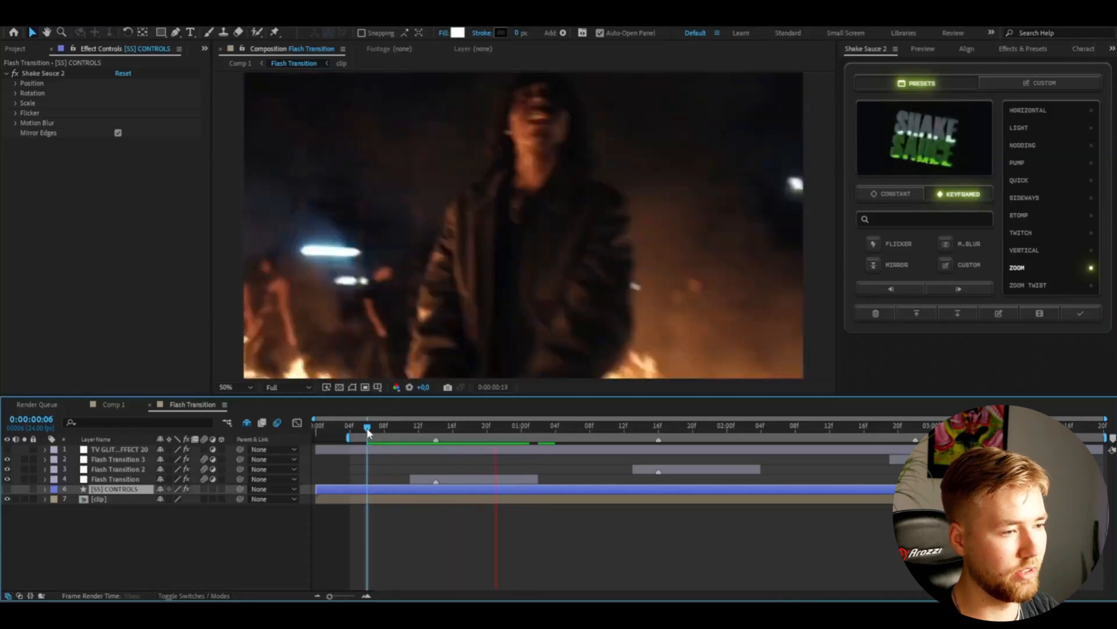
# Step: Add Twitch and Quick shakes at the later transitions and check the last one near two seconds
pyautogui.click(614, 426)
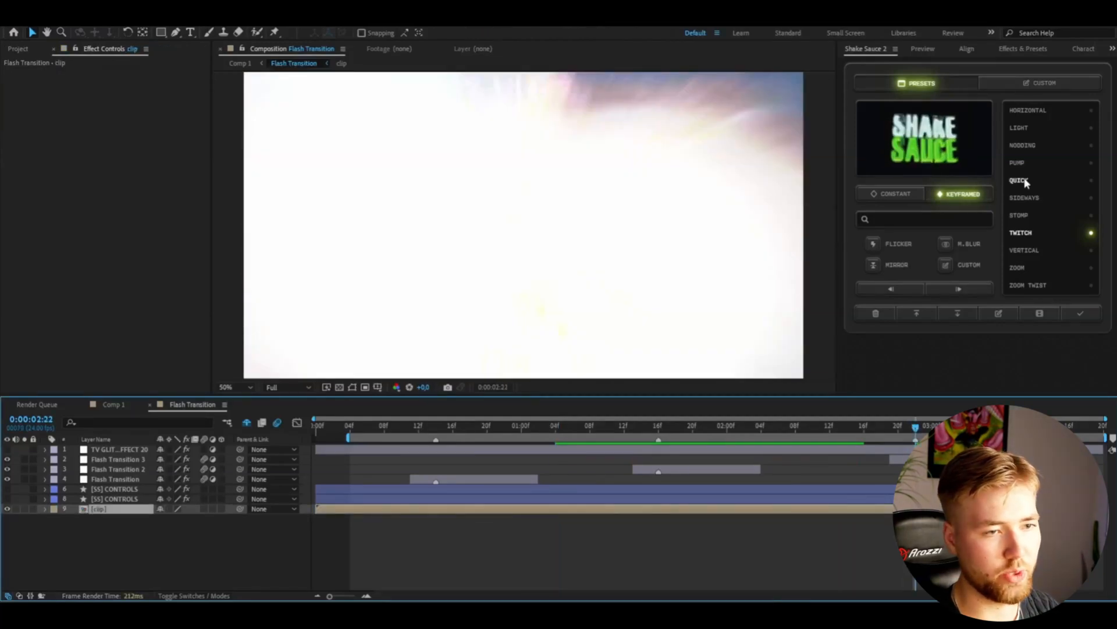
pyautogui.click(1019, 179)
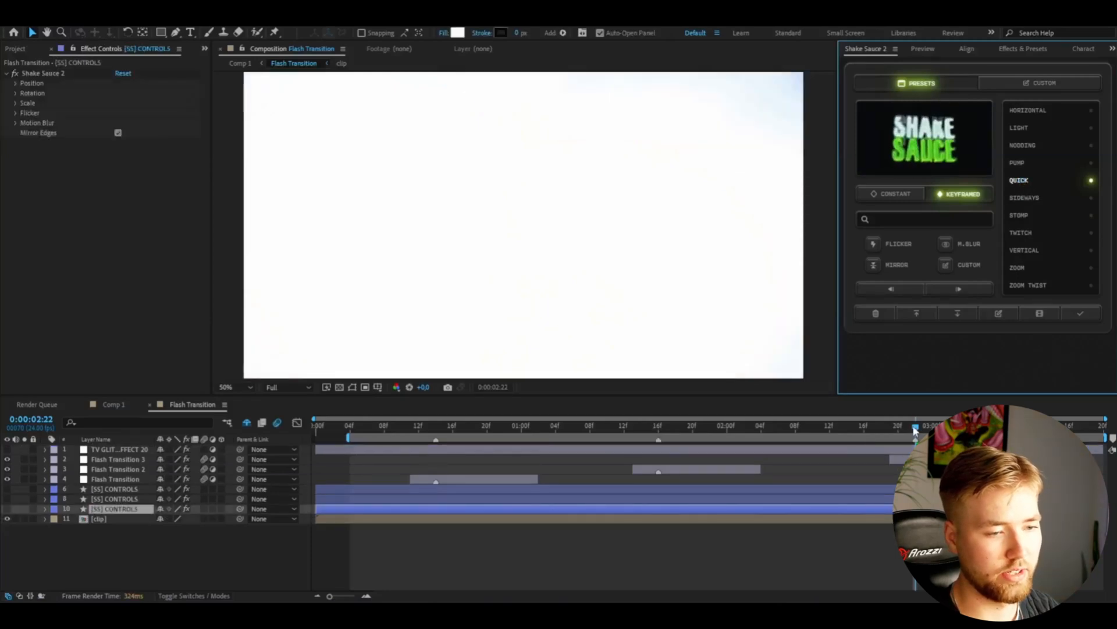
pyautogui.click(837, 426)
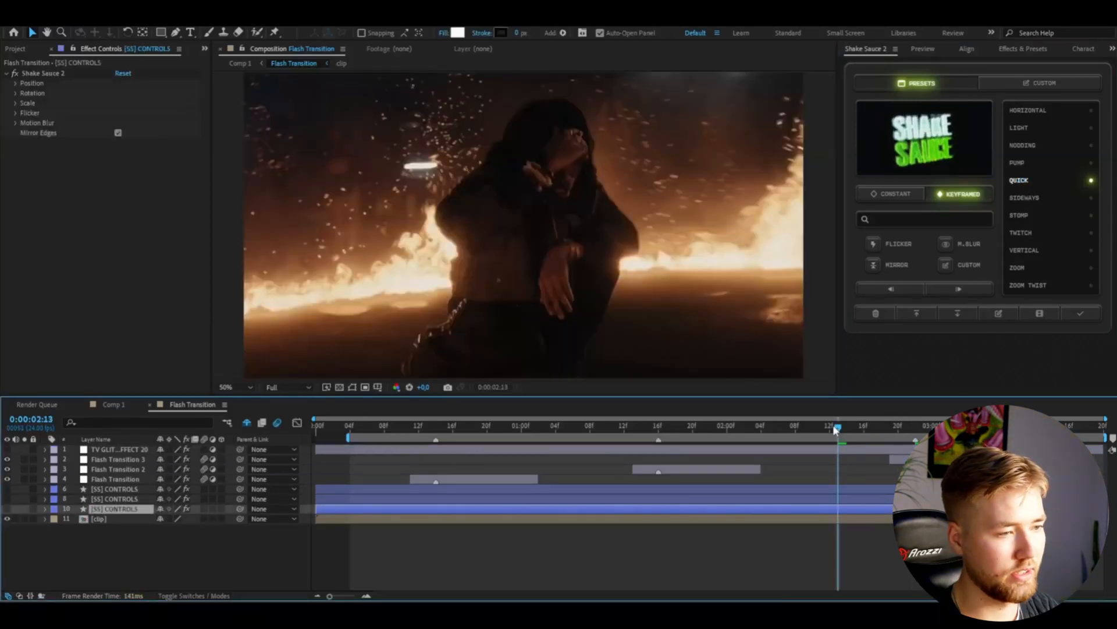